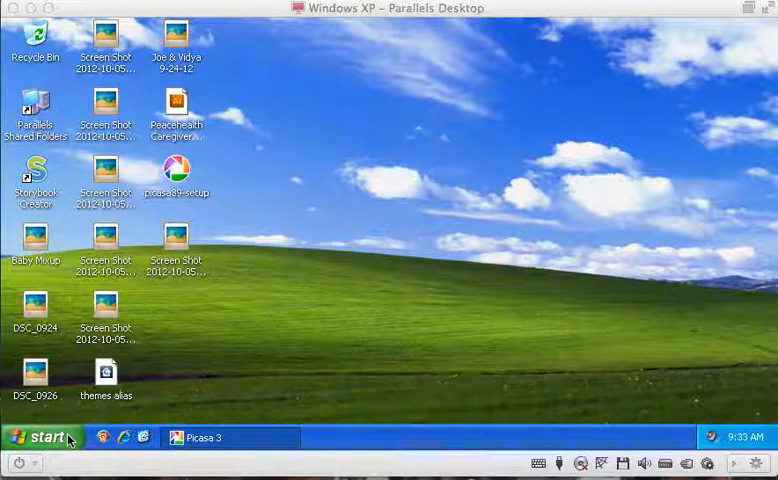
Step: Open My Computer from Start and select the Apple iPhone under Scanners and Cameras
click(40, 436)
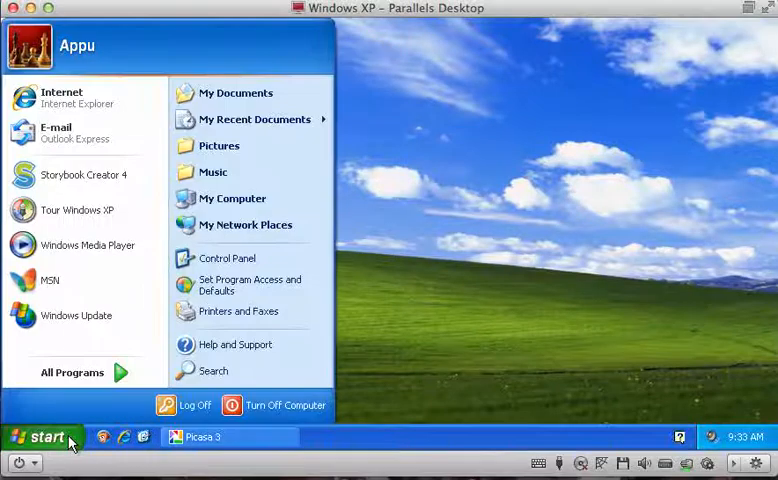
mouse_move(244, 224)
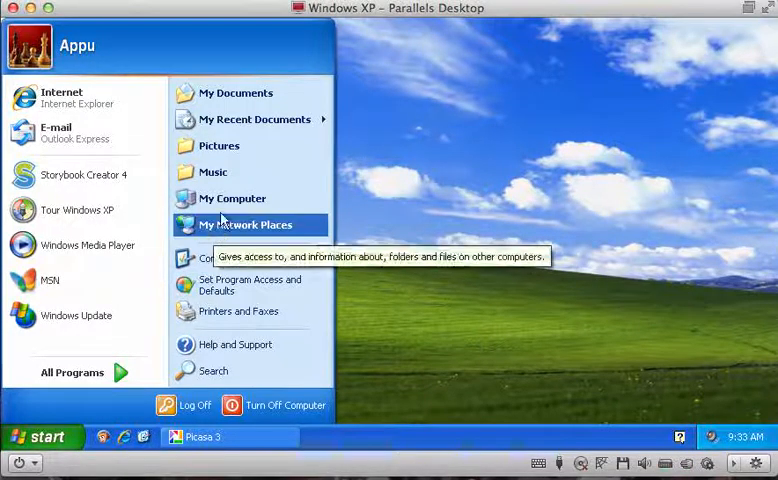
click(232, 198)
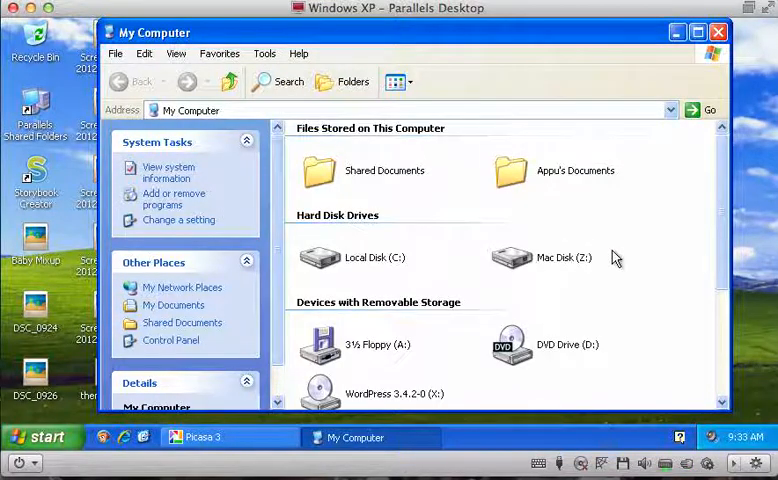
scroll(down, 3)
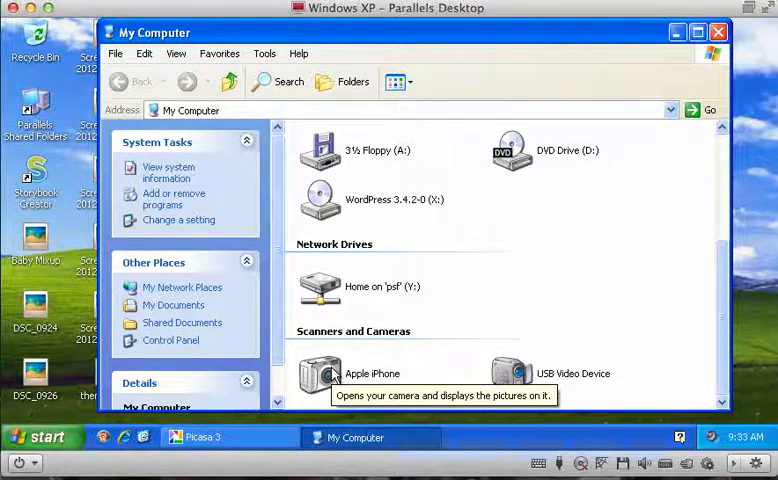
click(320, 372)
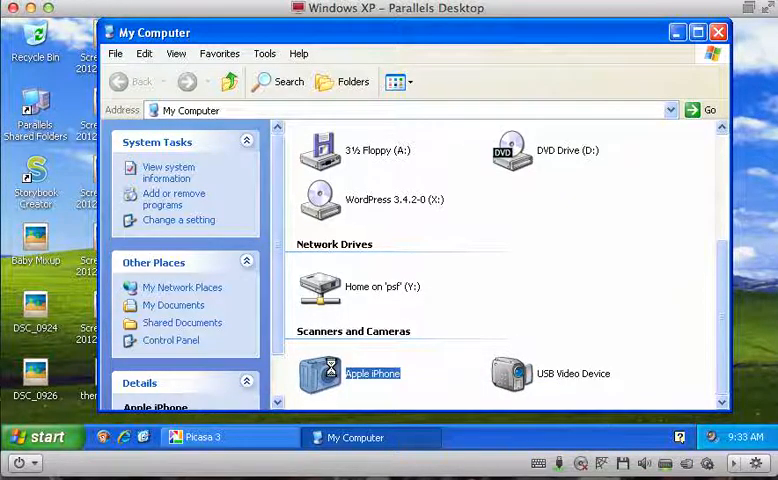
Step: Open the Apple iPhone, select all its photos and view their right-click options without choosing one
double_click(320, 372)
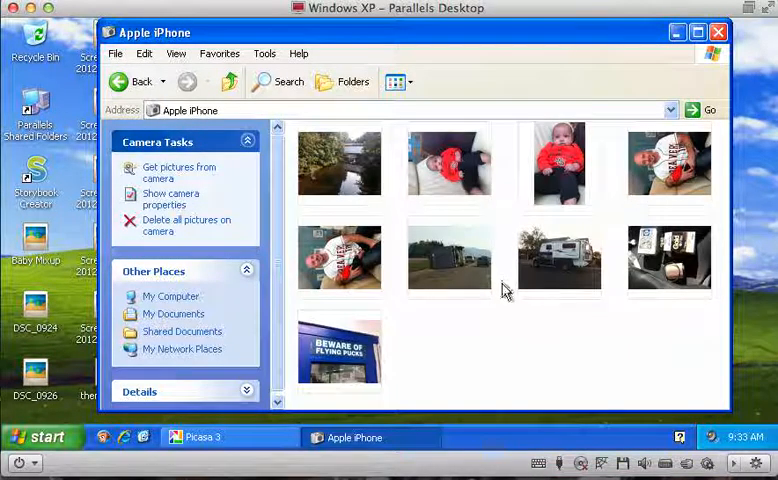
mouse_move(678, 376)
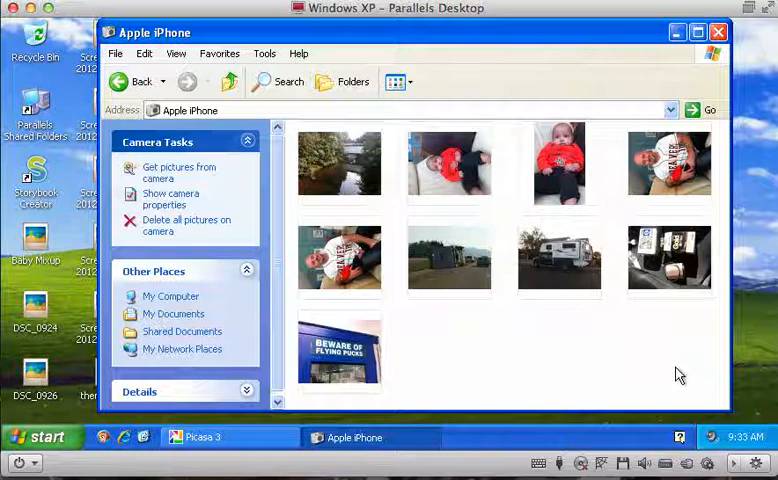
key(ctrl+a)
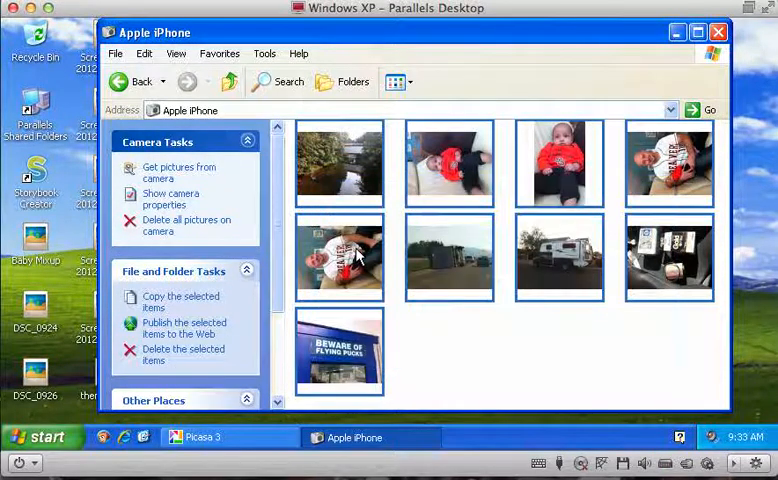
right_click(340, 258)
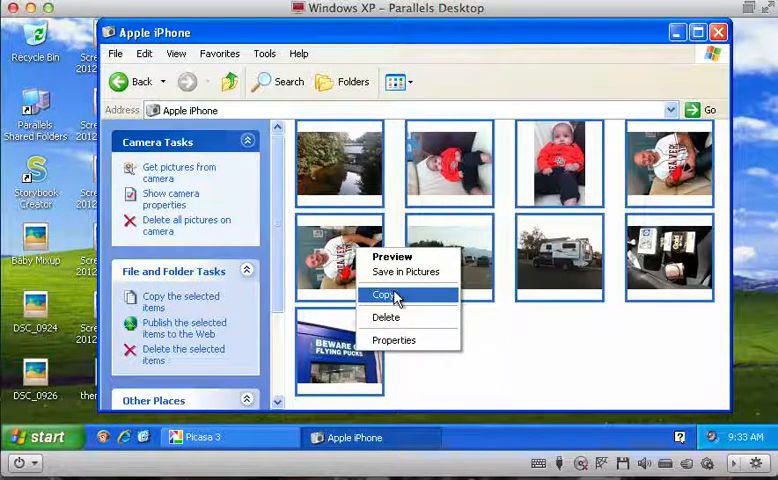
mouse_move(404, 272)
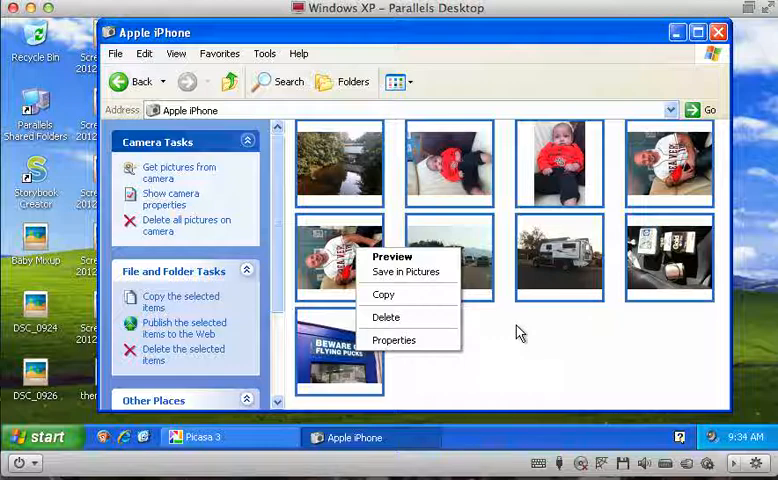
click(520, 332)
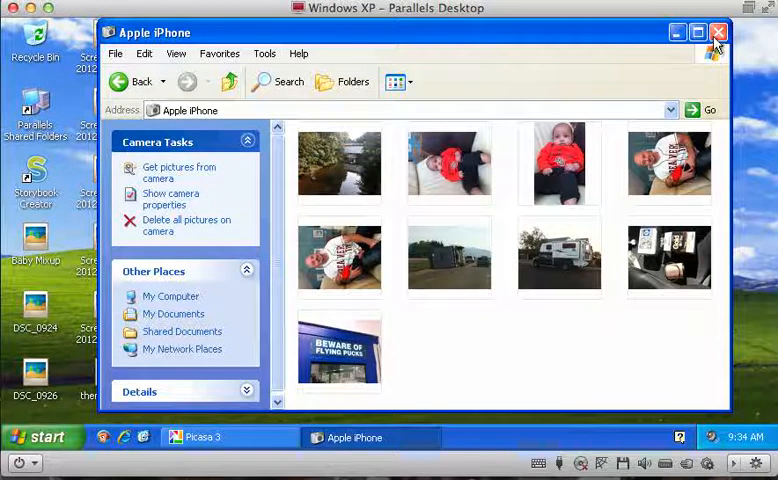
Step: Close the iPhone window and scroll through the Picasa 3 library to the Nov 30, 2003 folder
click(718, 32)
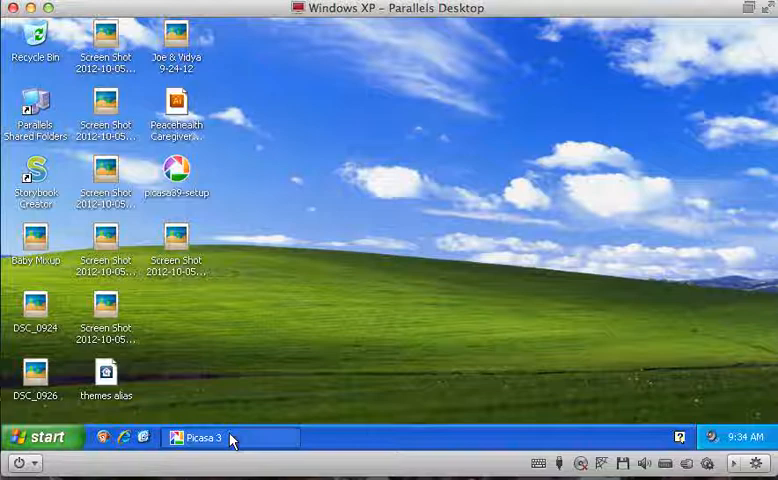
mouse_move(230, 440)
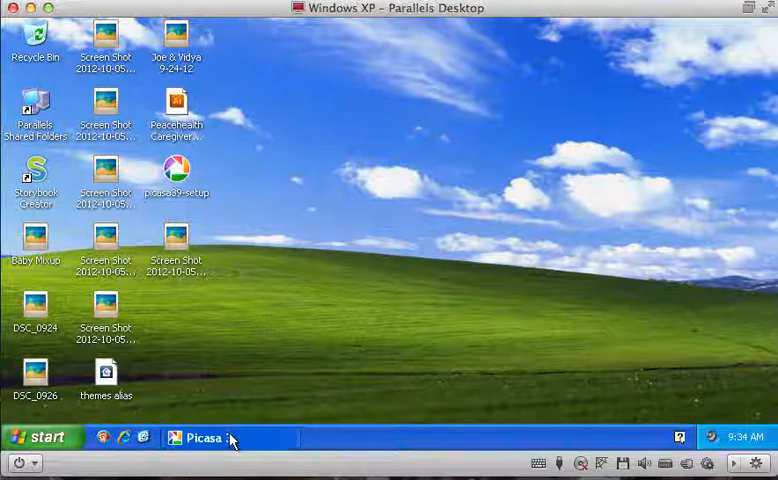
click(202, 436)
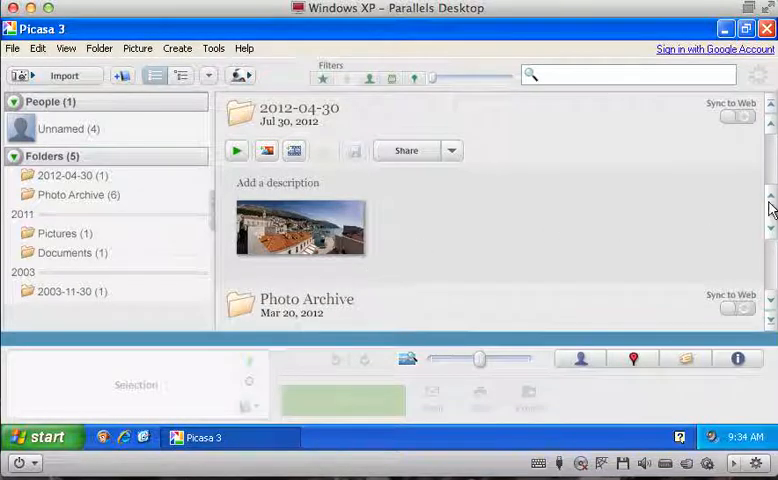
scroll(down, 3)
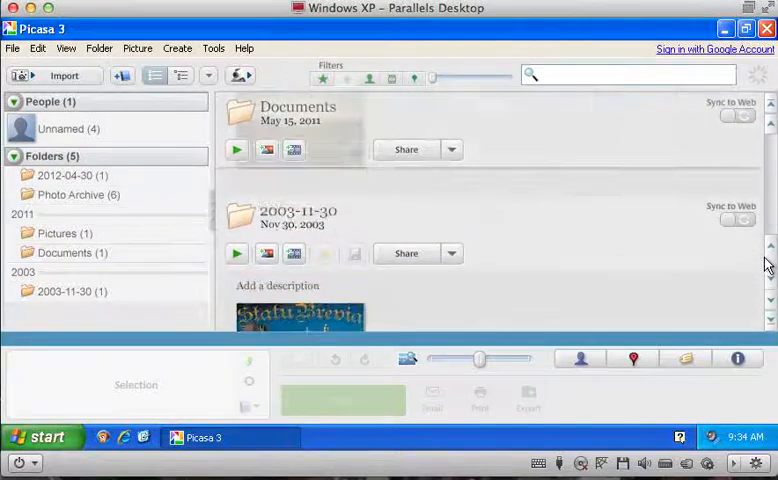
scroll(down, 3)
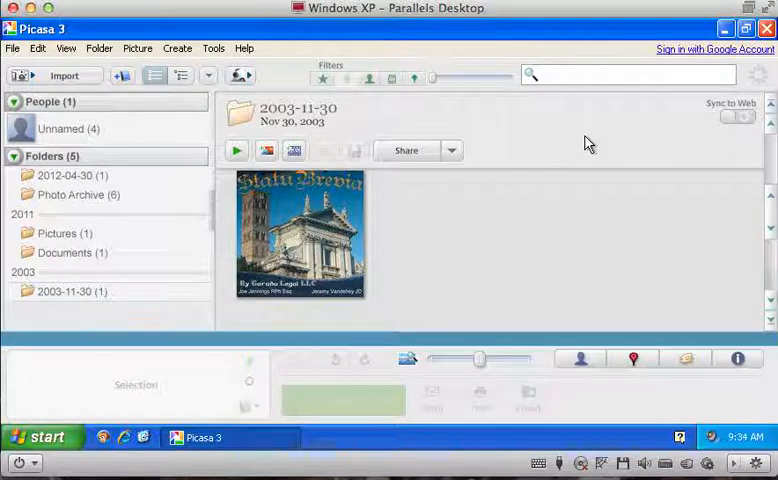
mouse_move(64, 76)
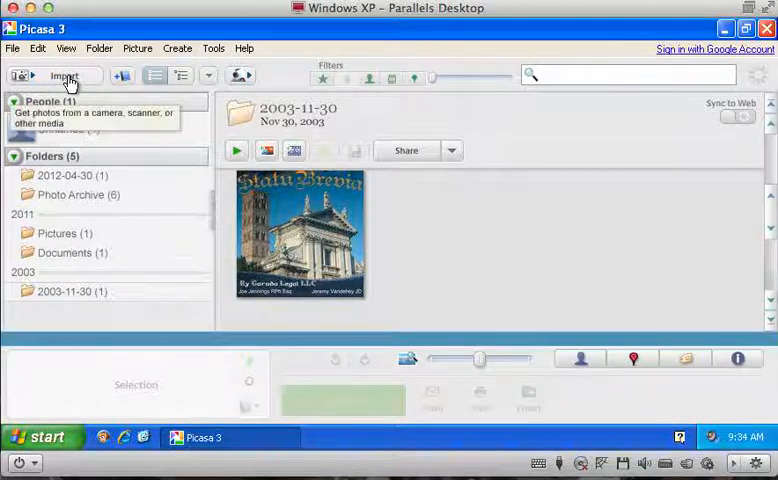
Step: Start an import, switching the source to USB Video Device and back to Apple iPhone
click(64, 76)
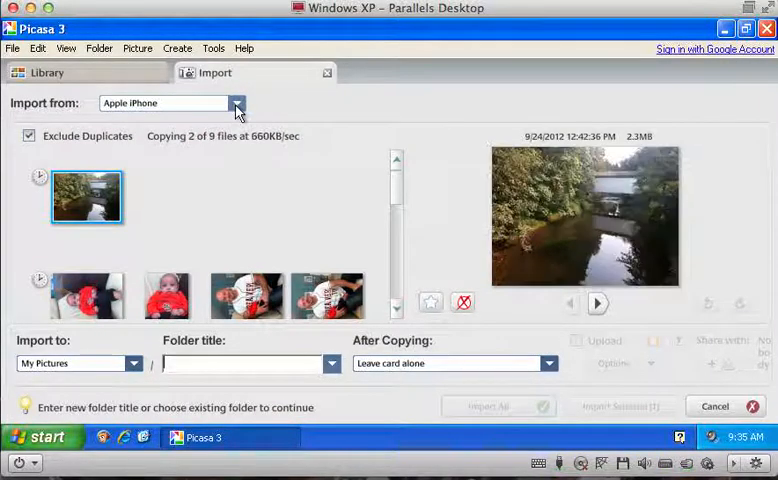
click(236, 104)
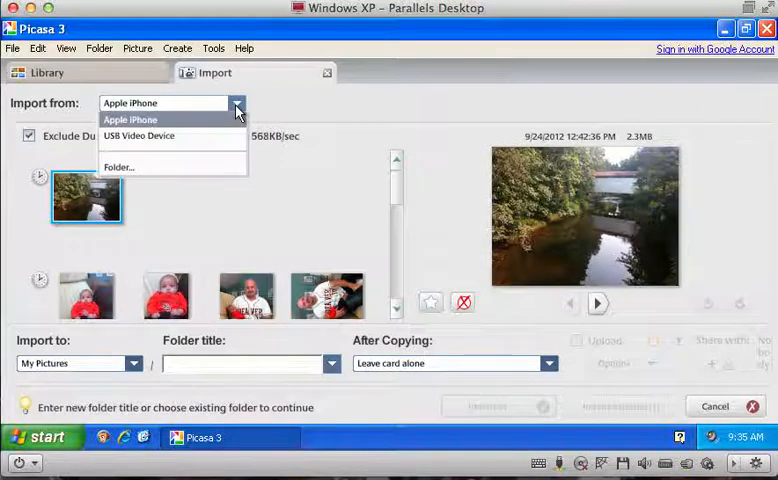
click(140, 136)
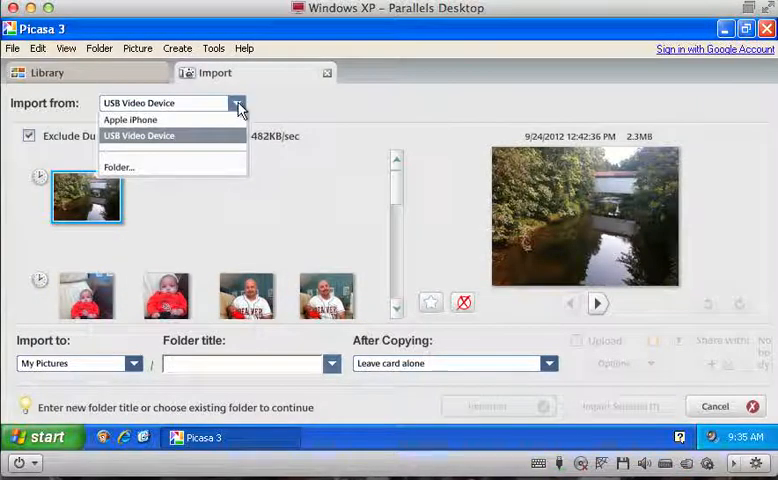
click(130, 120)
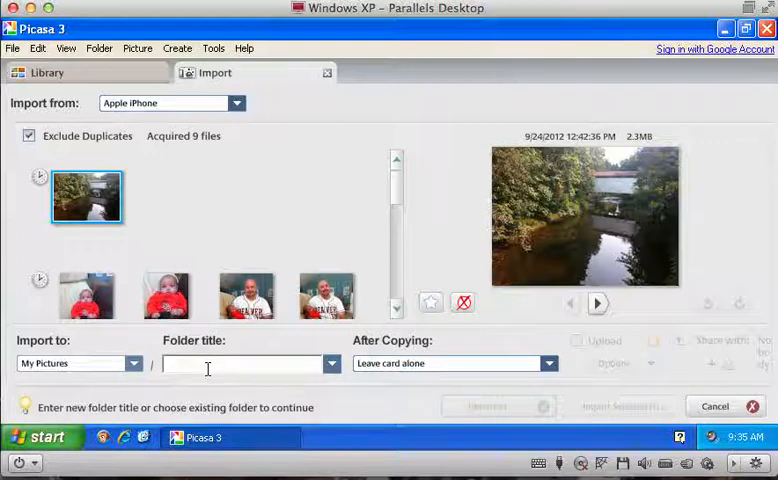
Step: Enter 'iphone' as the folder title, then clear it so all nine photos wait untitled
text(iphone)
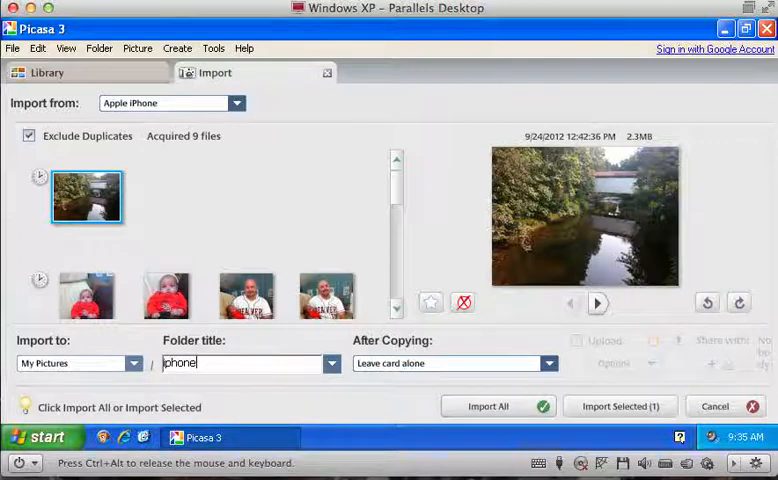
click(244, 364)
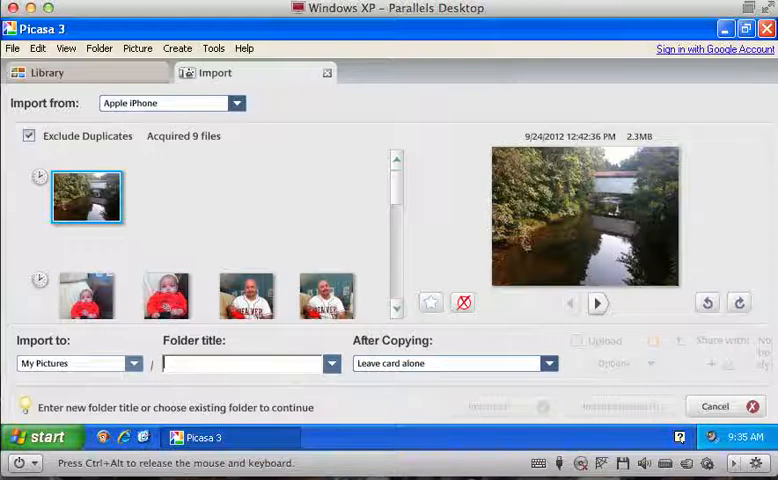
mouse_move(192, 208)
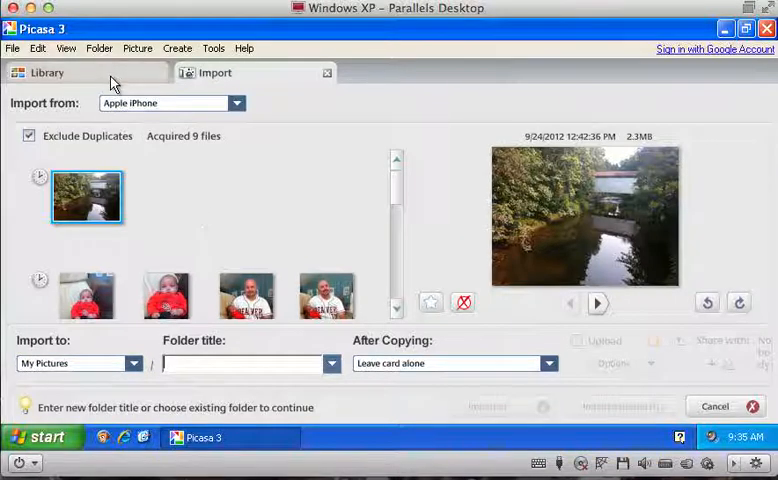
Step: Name the destination folder 'Phone' in the Folder title box
click(48, 72)
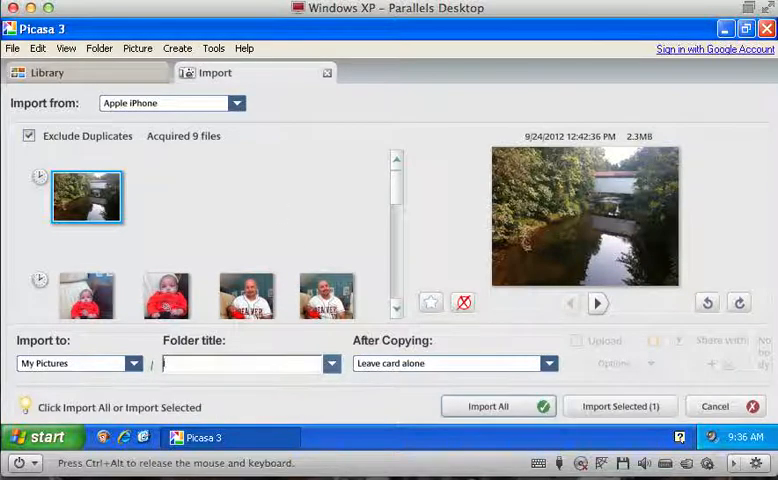
text(Phone)
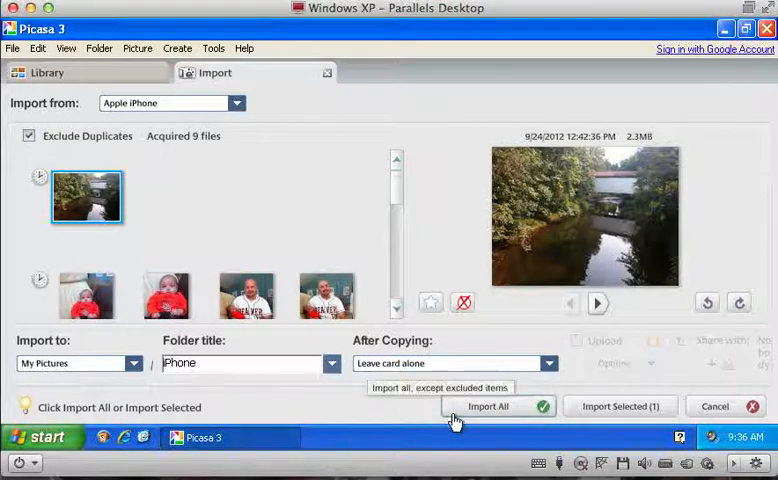
mouse_move(490, 428)
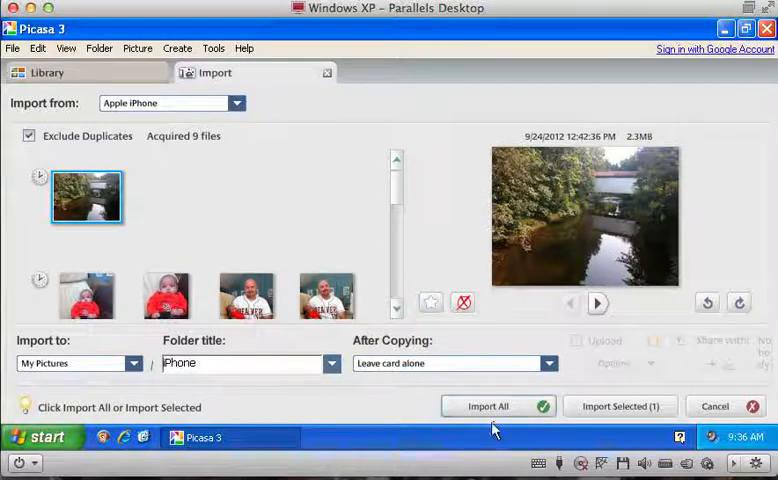
mouse_move(490, 406)
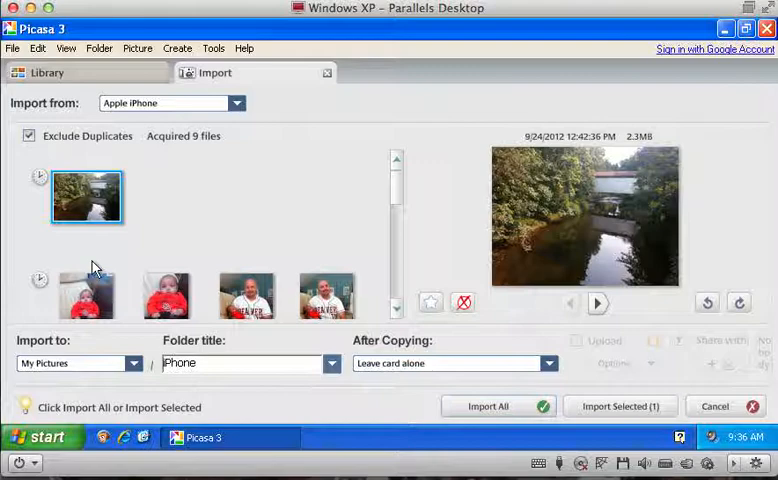
Step: Select the four portrait photos and show the After Copying choices
click(240, 364)
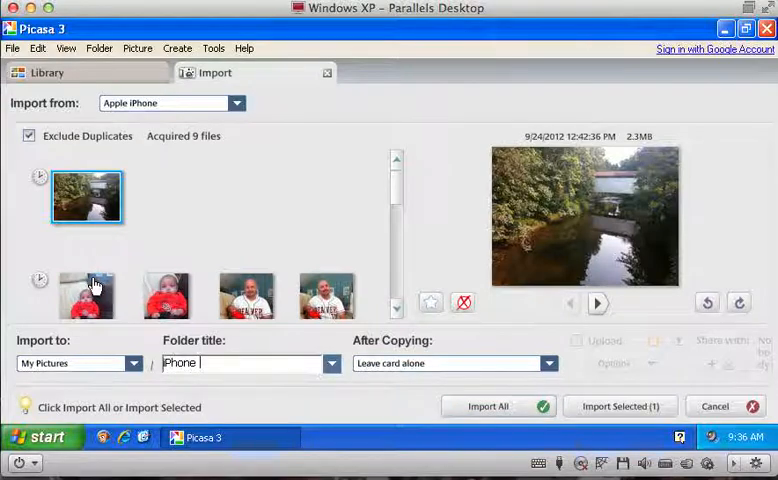
click(86, 296)
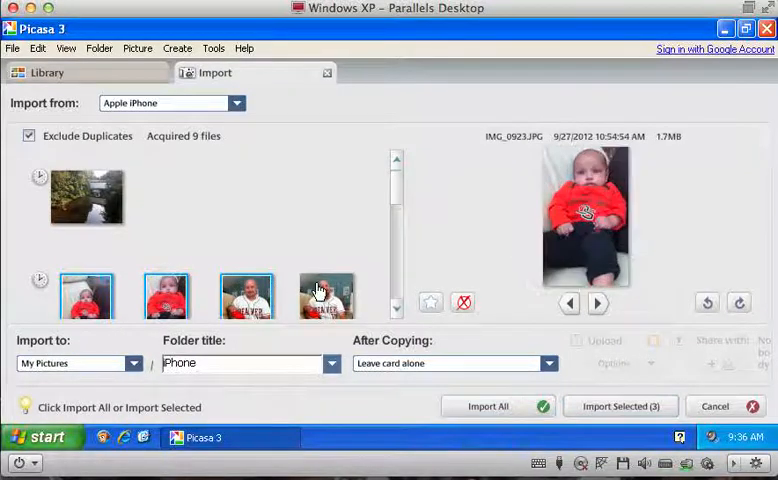
click(86, 196)
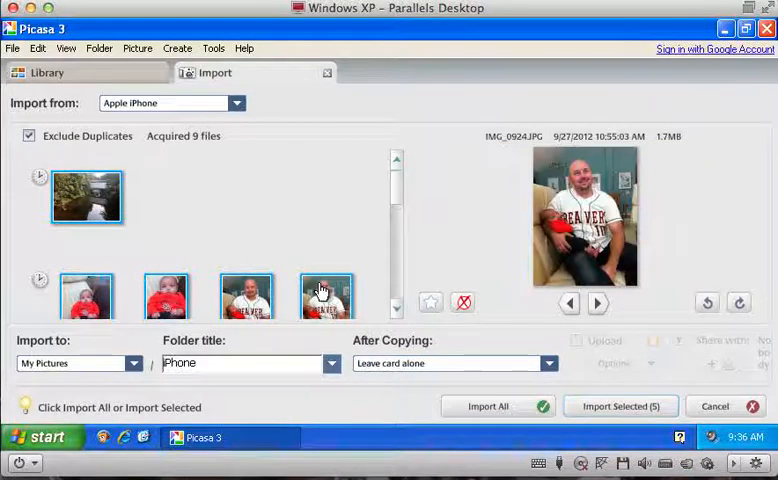
mouse_move(220, 238)
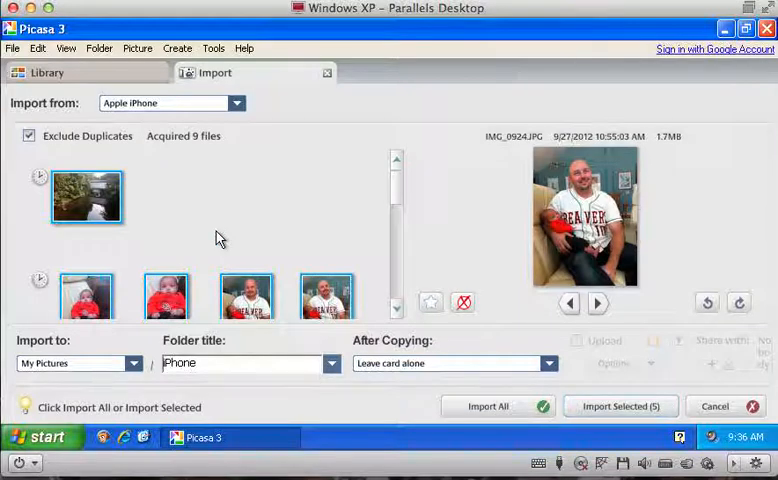
mouse_move(358, 290)
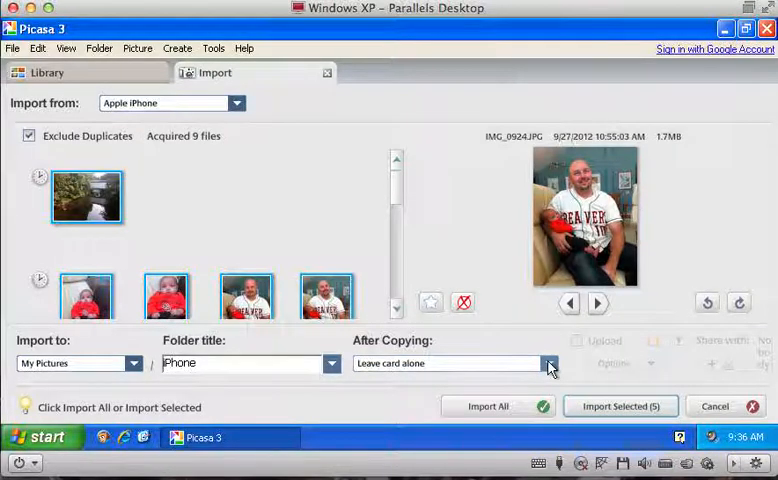
click(548, 364)
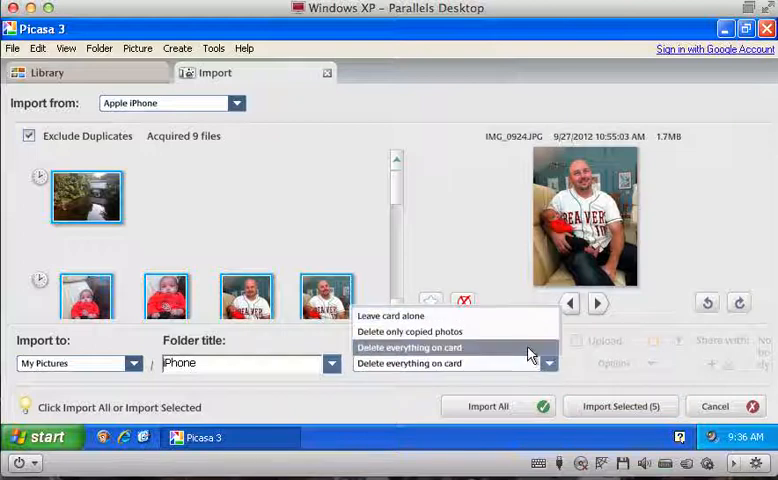